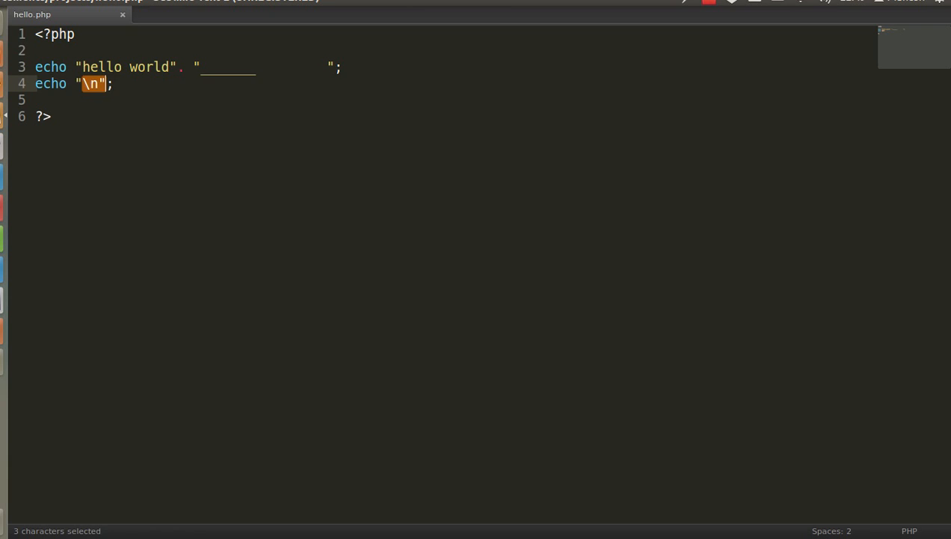
Replace line 3's underscore padding string with <br/> and run php hello.php in the terminal
{"action": "left_click", "coordinate": [81, 83]}
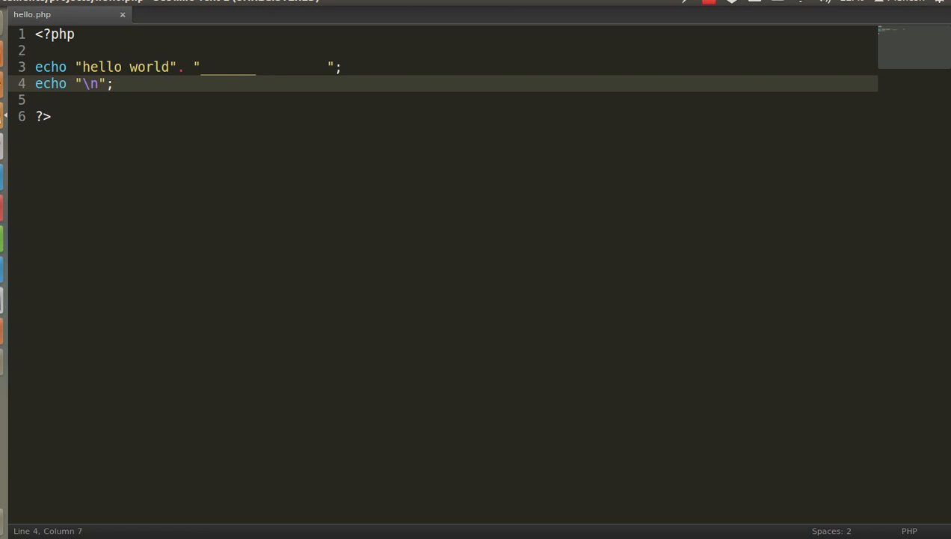
{"action": "left_click_drag", "start_coordinate": [204, 67], "coordinate": [327, 66]}
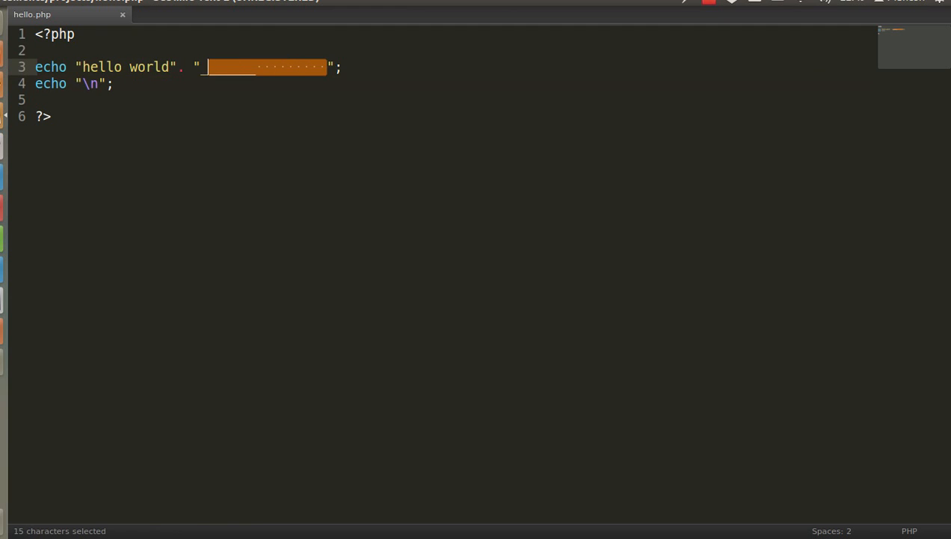
{"action": "type", "text": "<br"}
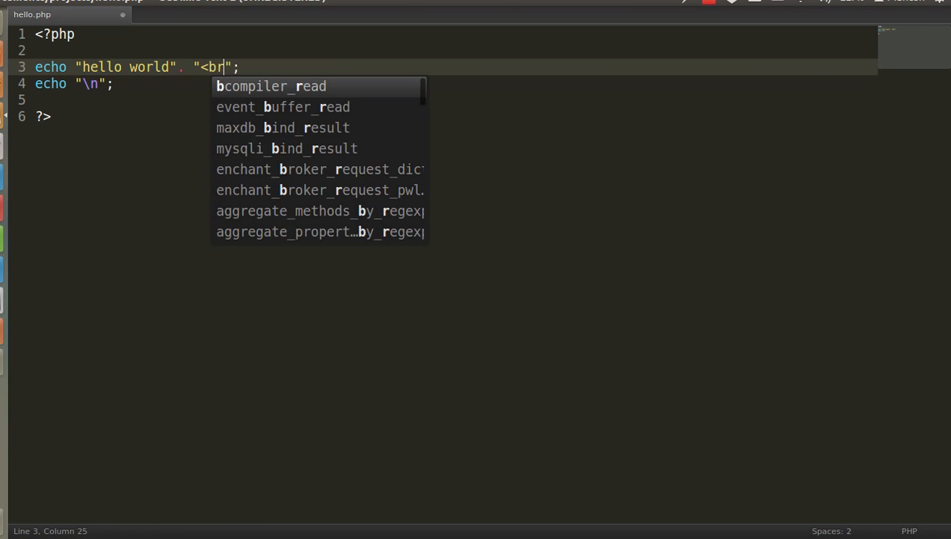
{"action": "type", "text": "/>"}
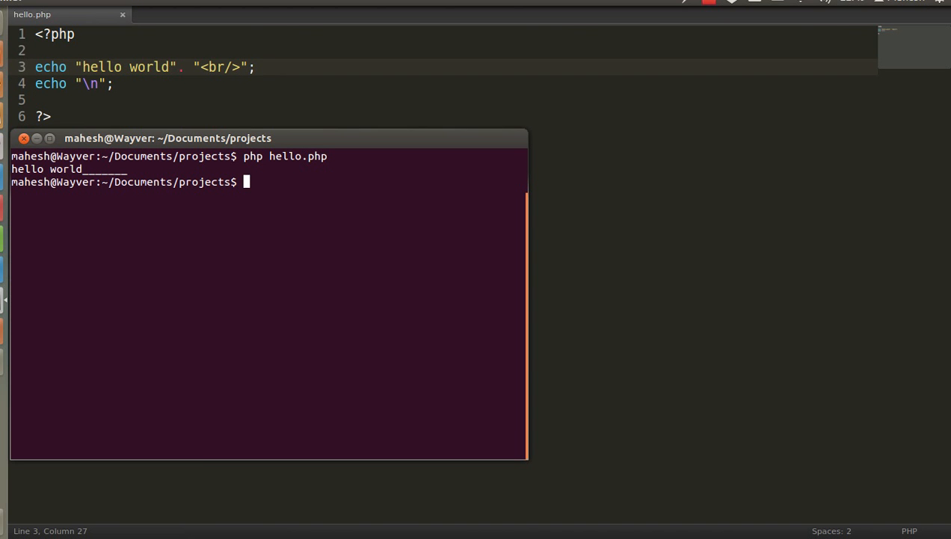
{"action": "type", "text": "php hello.php"}
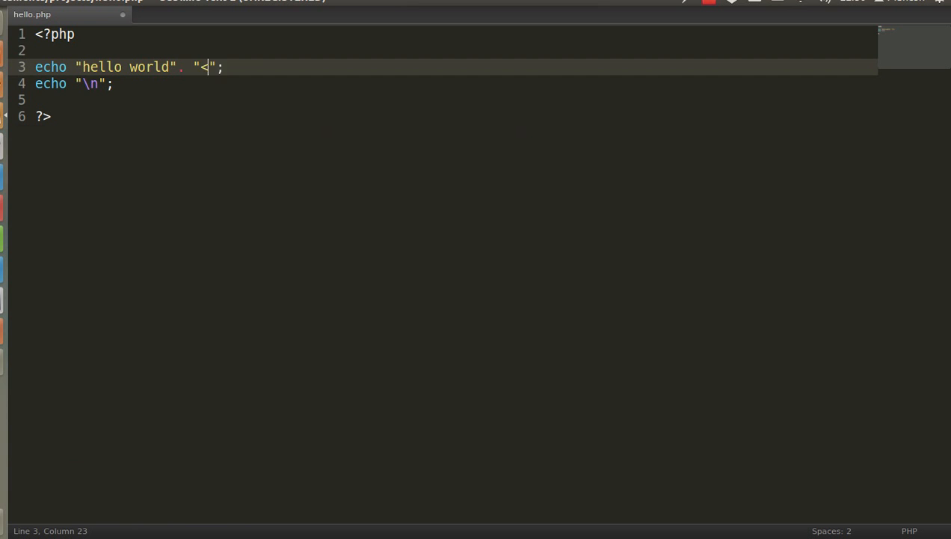
Leave Sublime Text for the browser to view the php-cli.com homepage
{"action": "type", "text": "\\t"}
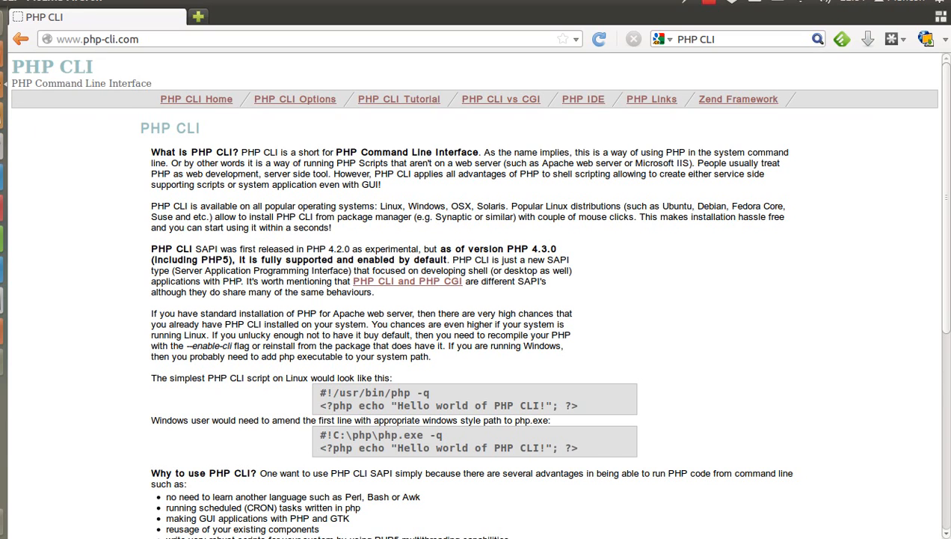
{"action": "scroll", "scroll_direction": "down", "scroll_amount": 3}
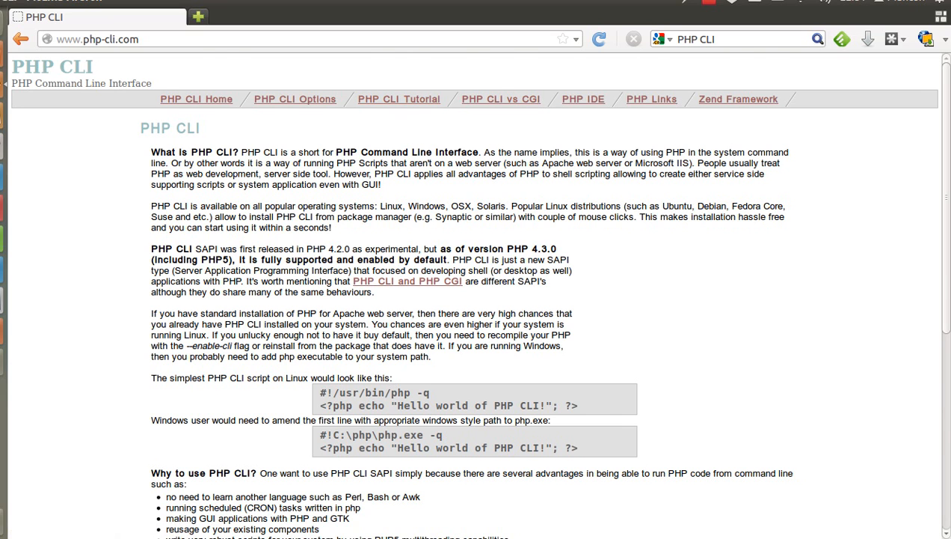
{"action": "scroll", "scroll_direction": "down", "scroll_amount": 3}
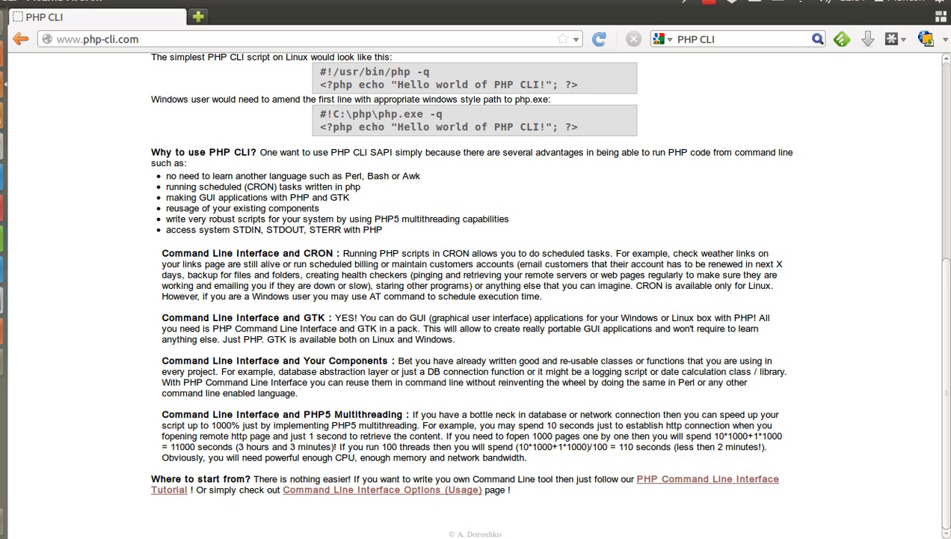
{"action": "left_click_drag", "start_coordinate": [319, 371], "coordinate": [526, 457]}
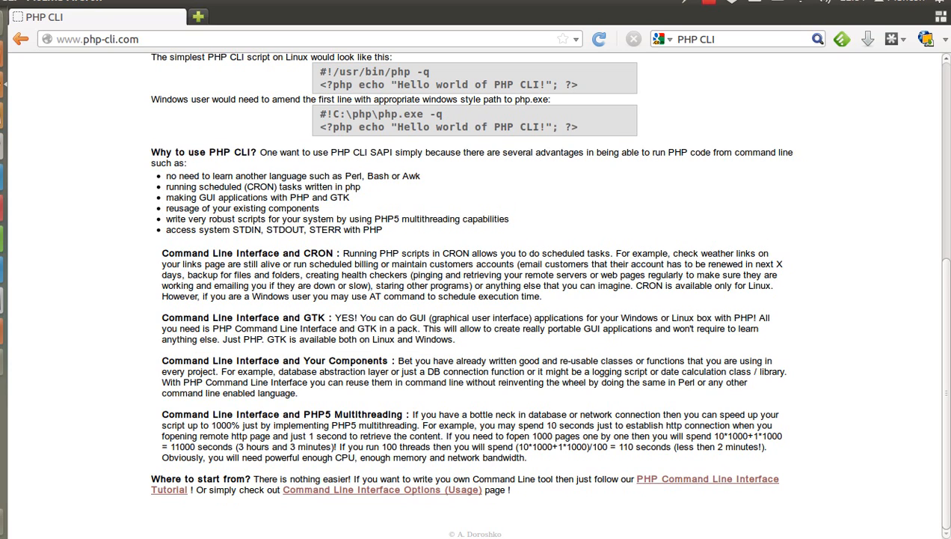
{"action": "scroll", "scroll_direction": "up", "scroll_amount": 3}
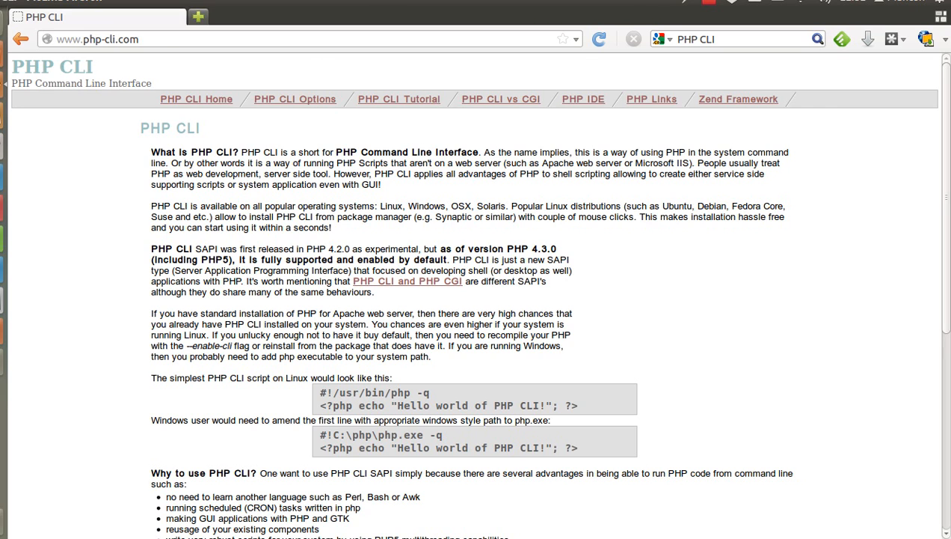
{"action": "left_click", "coordinate": [196, 17]}
{"action": "type", "text": " github"}
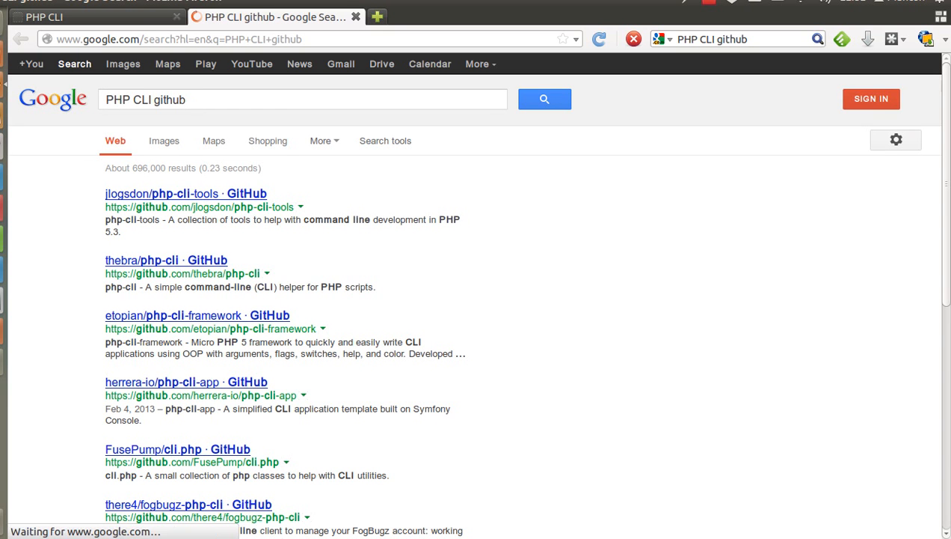
Scroll down through the Google 'PHP CLI github' search results
{"action": "scroll", "scroll_direction": "down", "scroll_amount": 3}
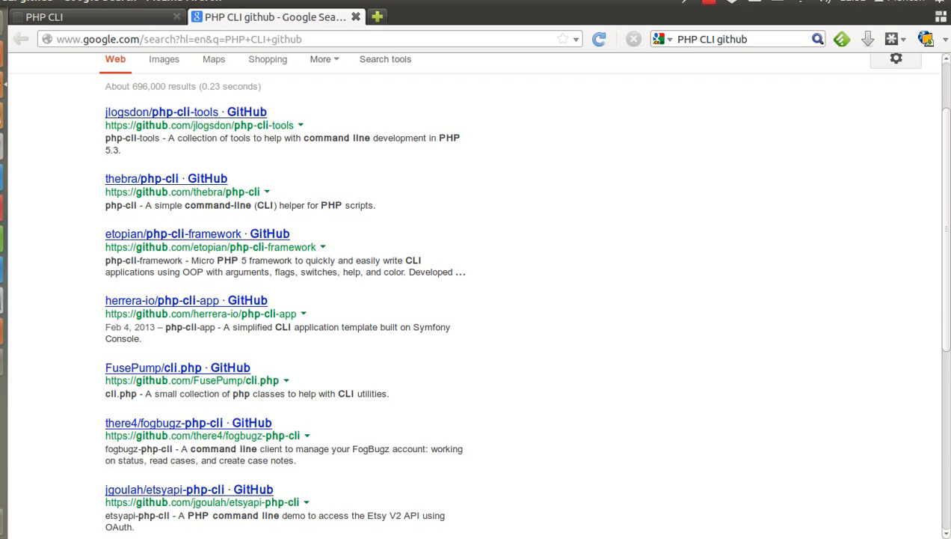
{"action": "scroll", "scroll_direction": "down", "scroll_amount": 3}
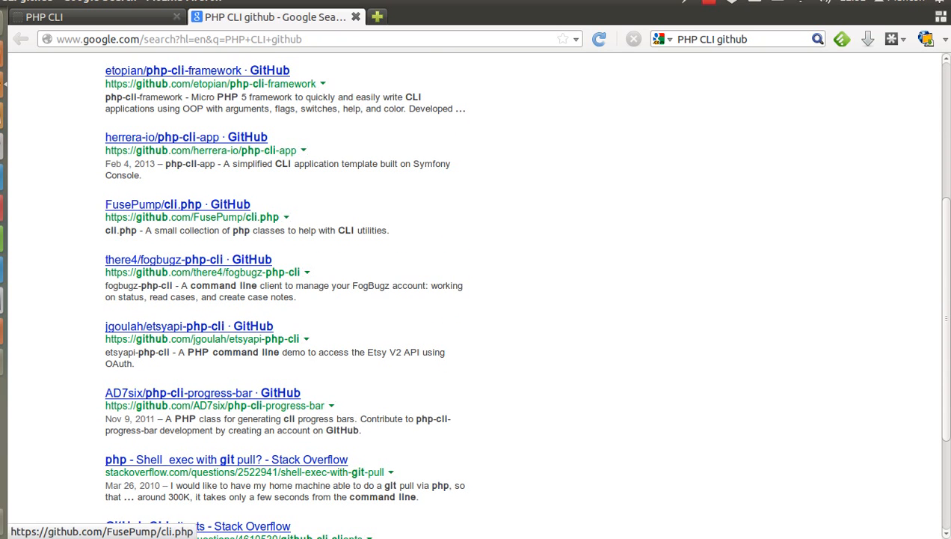
{"action": "scroll", "scroll_direction": "down", "scroll_amount": 3}
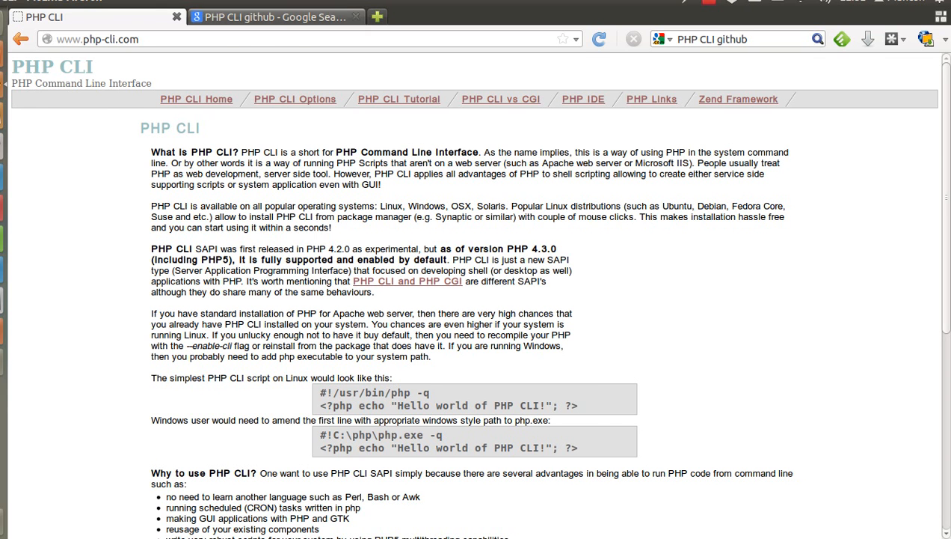
Change the Google query from 'github' to 'facebook' and scroll the new results
{"action": "left_click", "coordinate": [274, 18]}
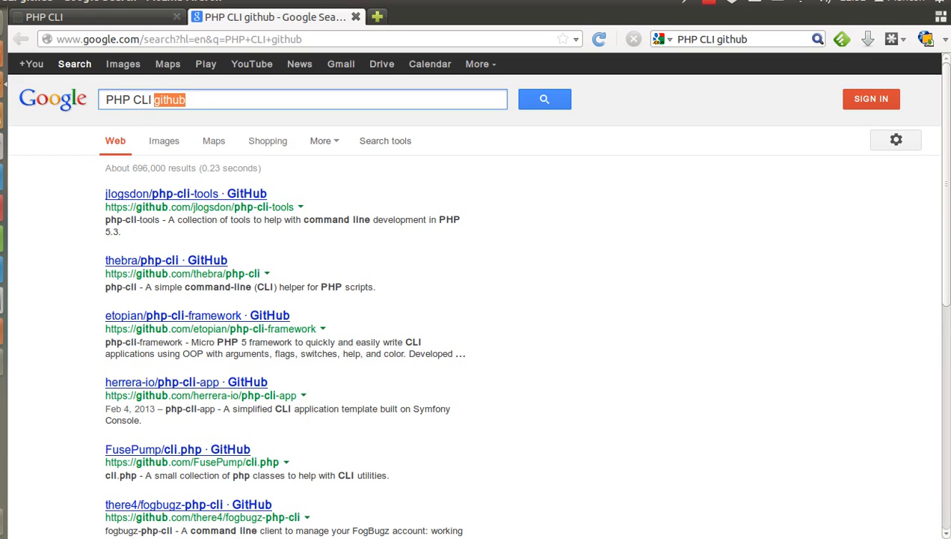
{"action": "type", "text": "facebook"}
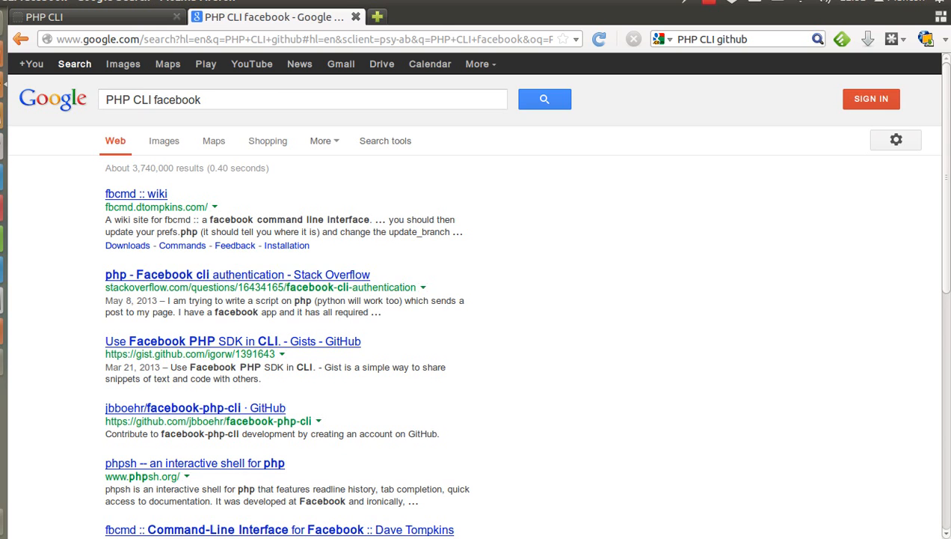
{"action": "scroll", "scroll_direction": "down", "scroll_amount": 3}
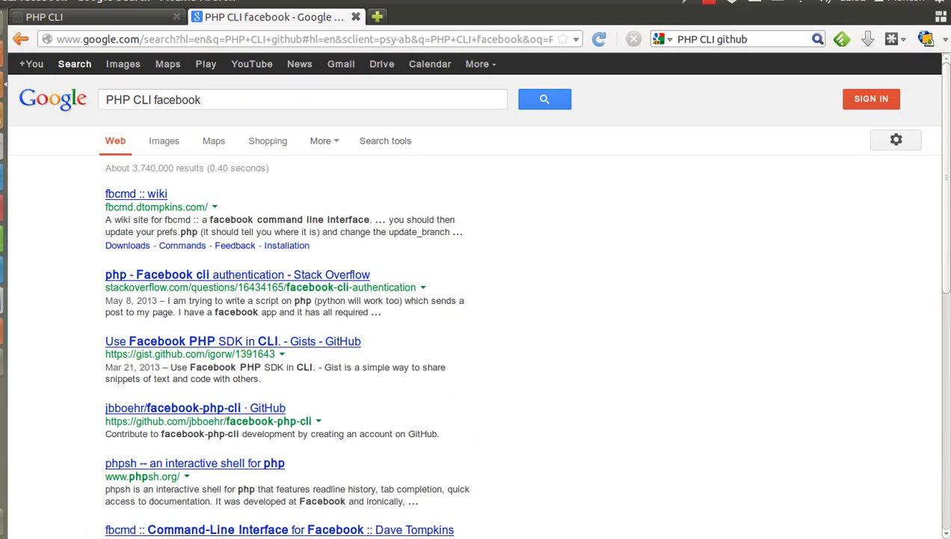
{"action": "scroll", "scroll_direction": "down", "scroll_amount": 3}
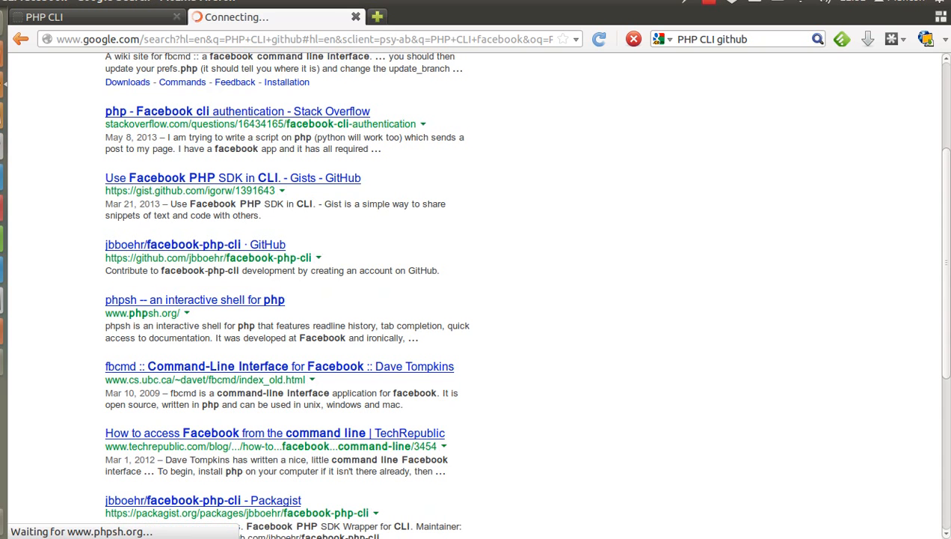
Open the phpsh result, then open github.com/facebook/phpsh from its clone command in a new tab
{"action": "left_click", "coordinate": [186, 300]}
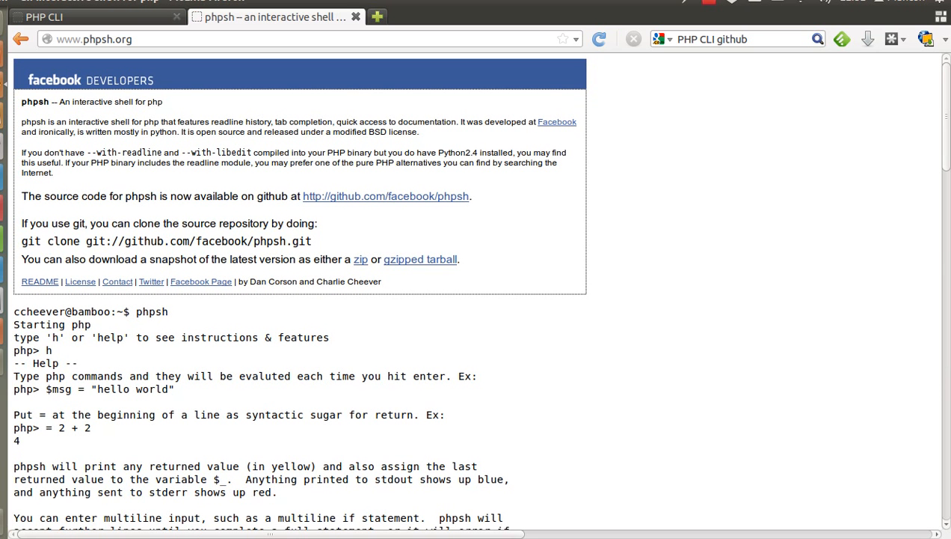
{"action": "left_click_drag", "start_coordinate": [21, 121], "coordinate": [381, 286]}
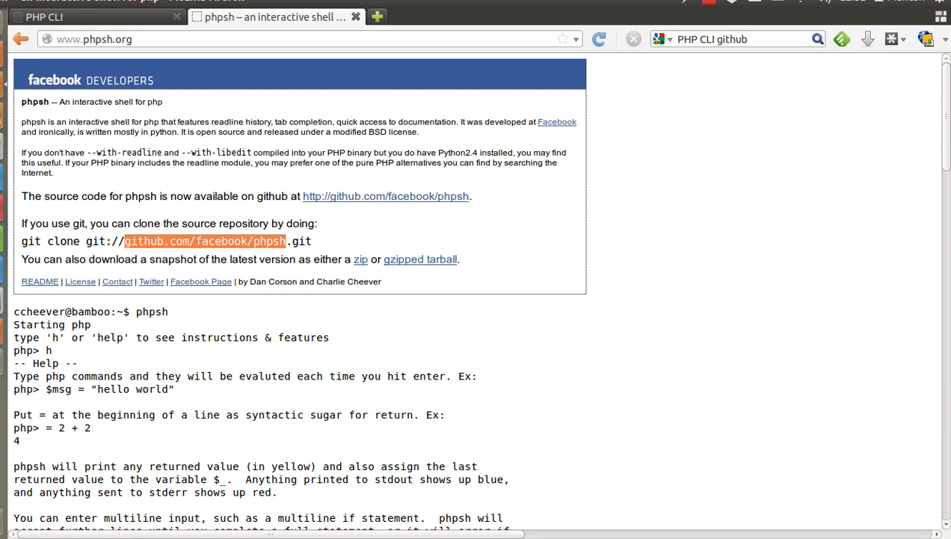
{"action": "right_click", "coordinate": [204, 241]}
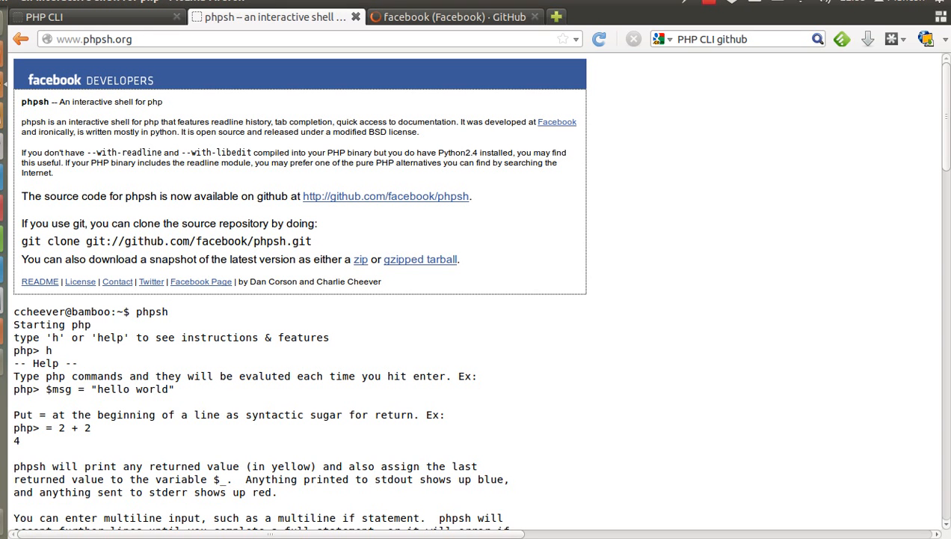
{"action": "mouse_move", "coordinate": [387, 196]}
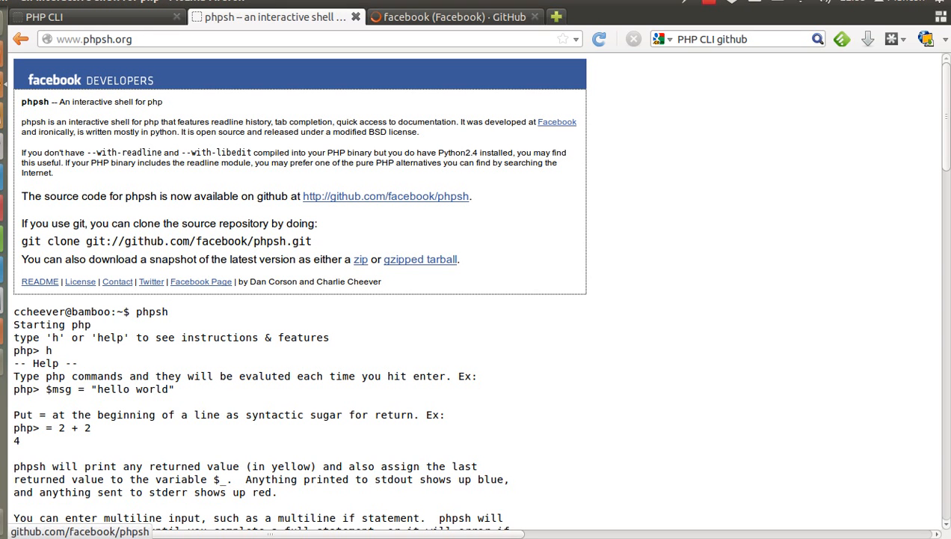
Open the phpsh GitHub repository and read down its README dependency and installation notes
{"action": "left_click", "coordinate": [385, 196]}
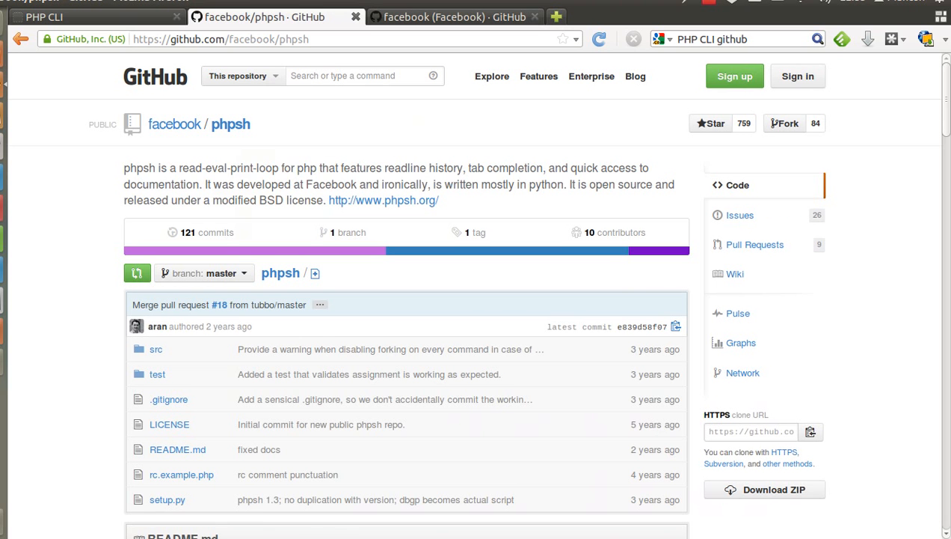
{"action": "mouse_move", "coordinate": [383, 199]}
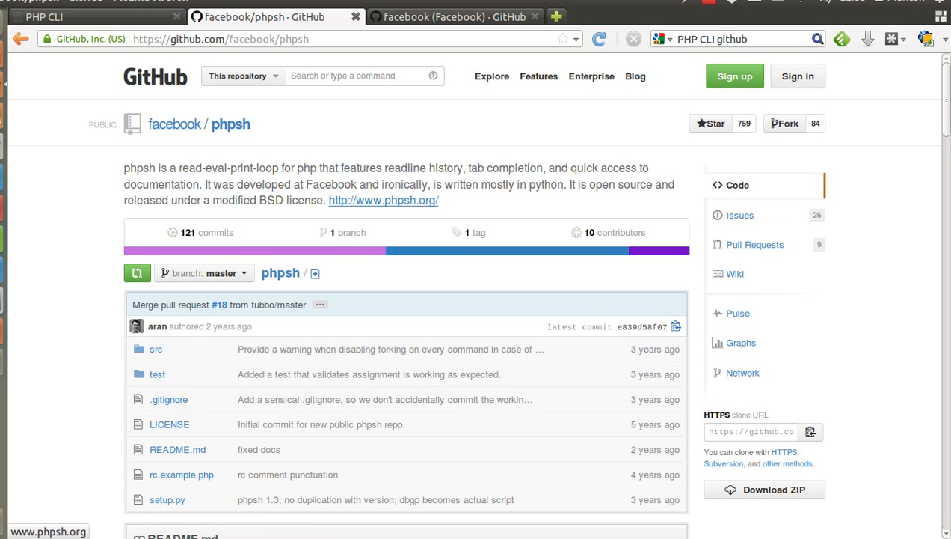
{"action": "scroll", "scroll_direction": "down", "scroll_amount": 3}
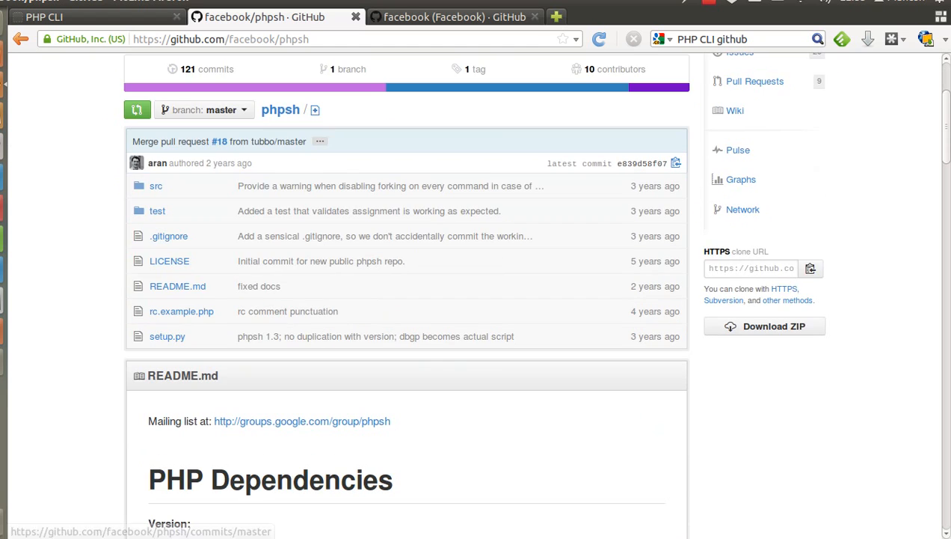
{"action": "scroll", "scroll_direction": "down", "scroll_amount": 3}
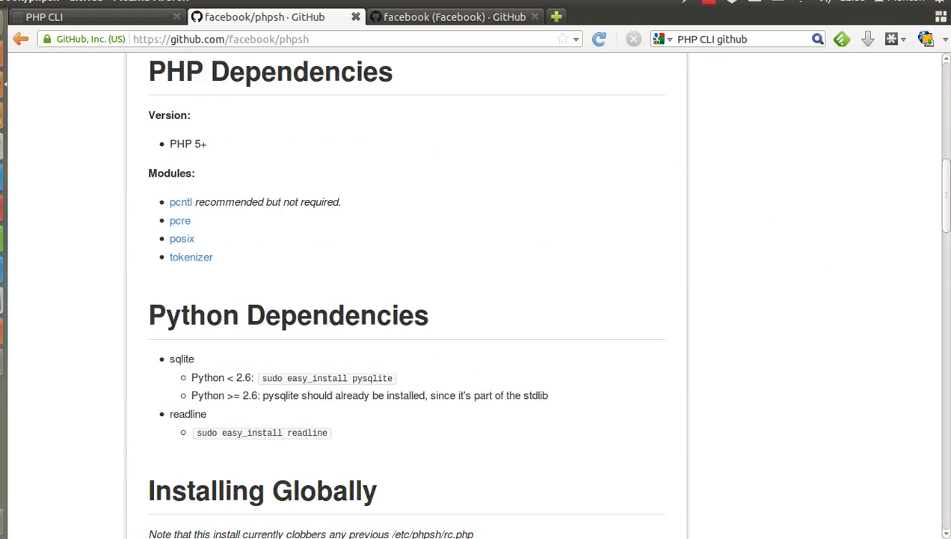
{"action": "scroll", "scroll_direction": "down", "scroll_amount": 3}
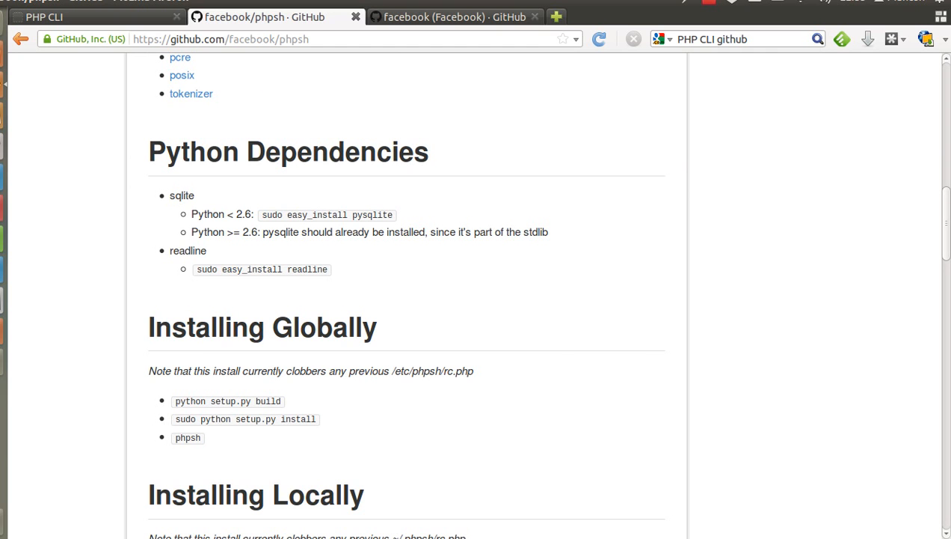
{"action": "scroll", "scroll_direction": "down", "scroll_amount": 3}
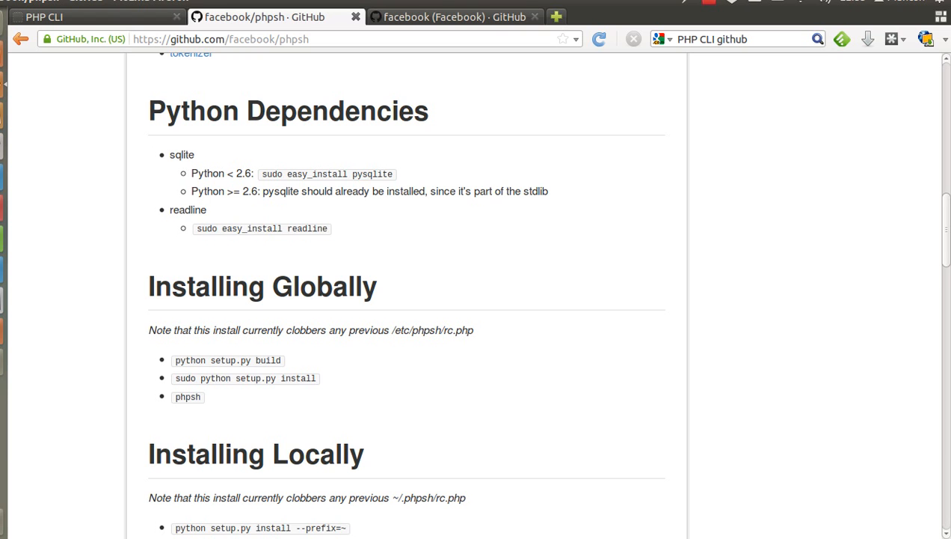
{"action": "scroll", "scroll_direction": "down", "scroll_amount": 3}
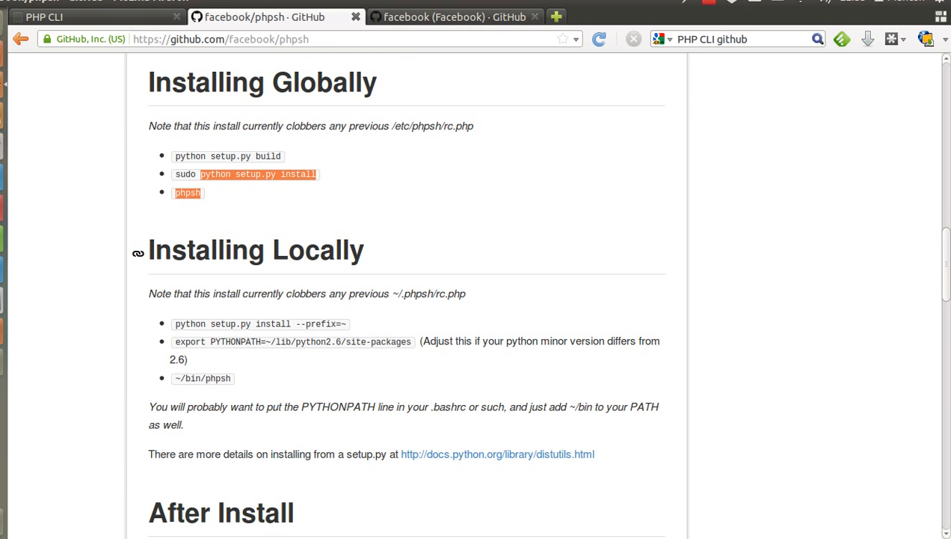
{"action": "scroll", "scroll_direction": "down", "scroll_amount": 3}
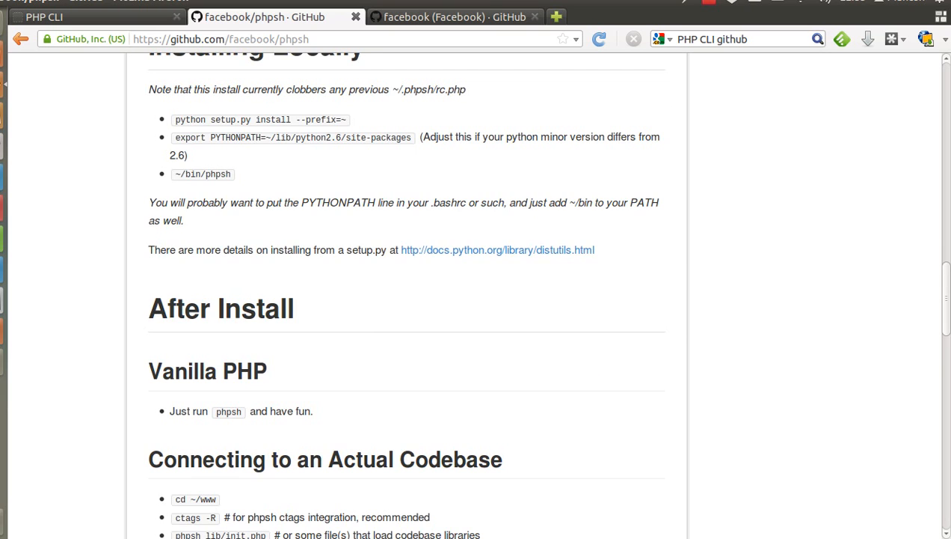
{"action": "scroll", "scroll_direction": "down", "scroll_amount": 3}
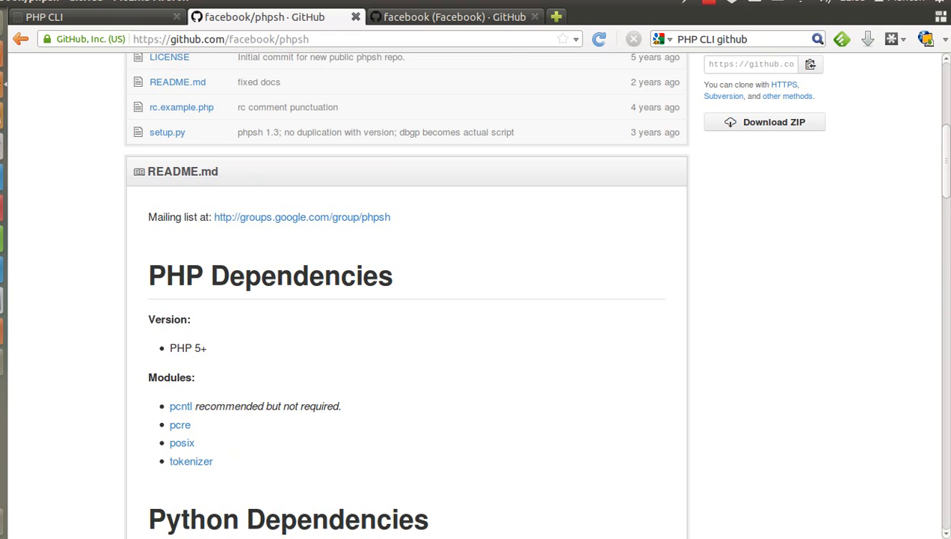
{"action": "scroll", "scroll_direction": "down", "scroll_amount": 3}
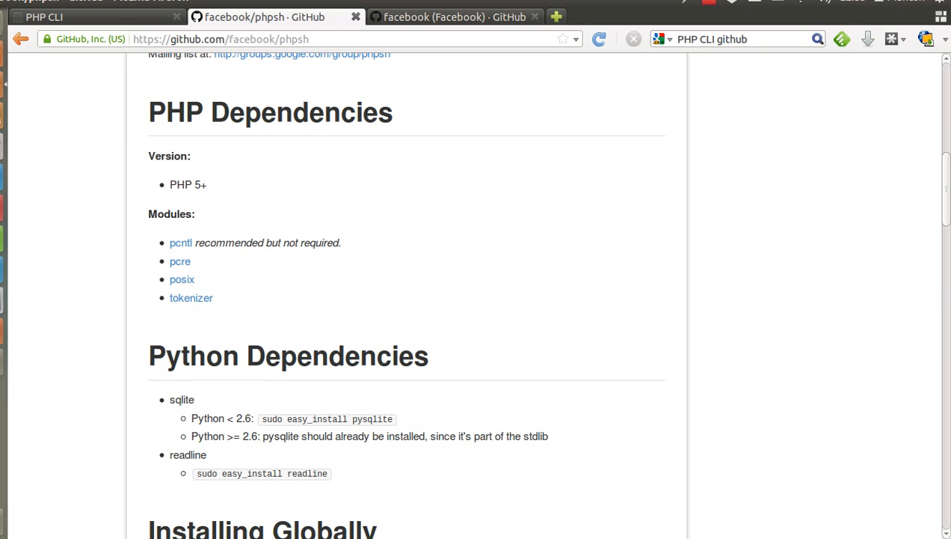
{"action": "scroll", "scroll_direction": "down", "scroll_amount": 3}
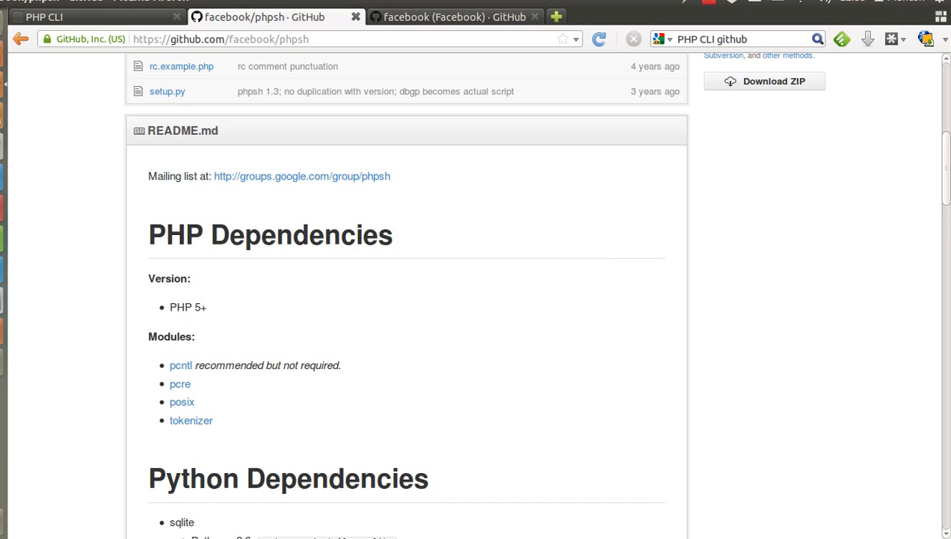
{"action": "scroll", "scroll_direction": "down", "scroll_amount": 3}
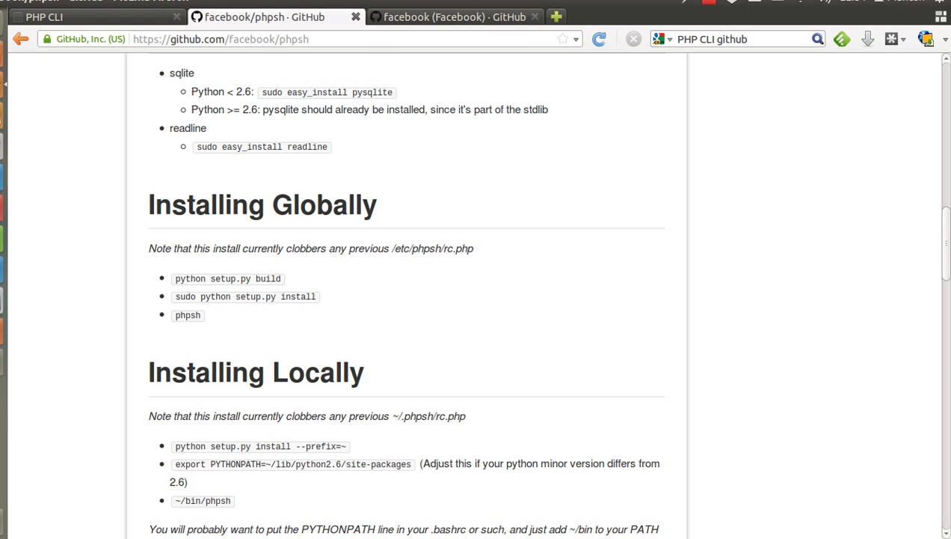
{"action": "scroll", "scroll_direction": "down", "scroll_amount": 3}
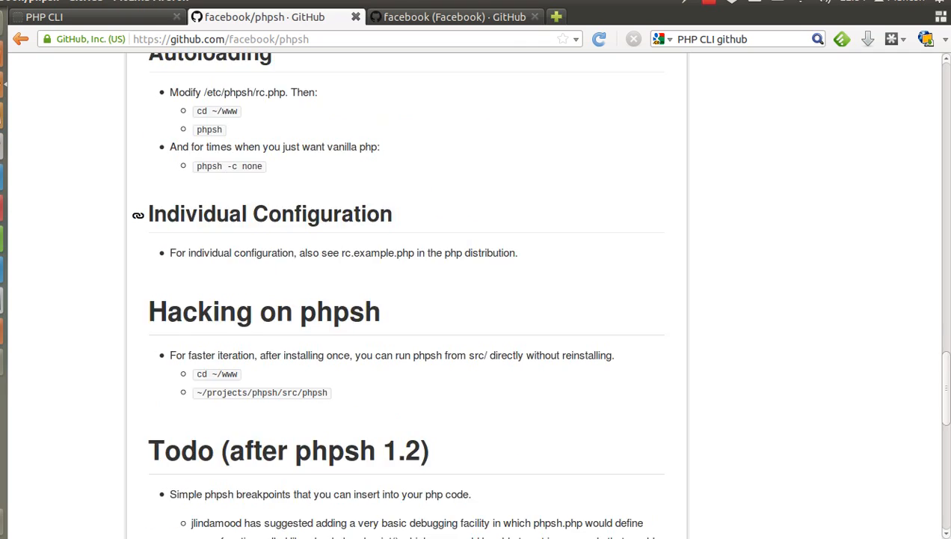
Scroll back up and switch to the 'facebook (Facebook) · GitHub' organisation tab
{"action": "scroll", "scroll_direction": "up", "scroll_amount": 3}
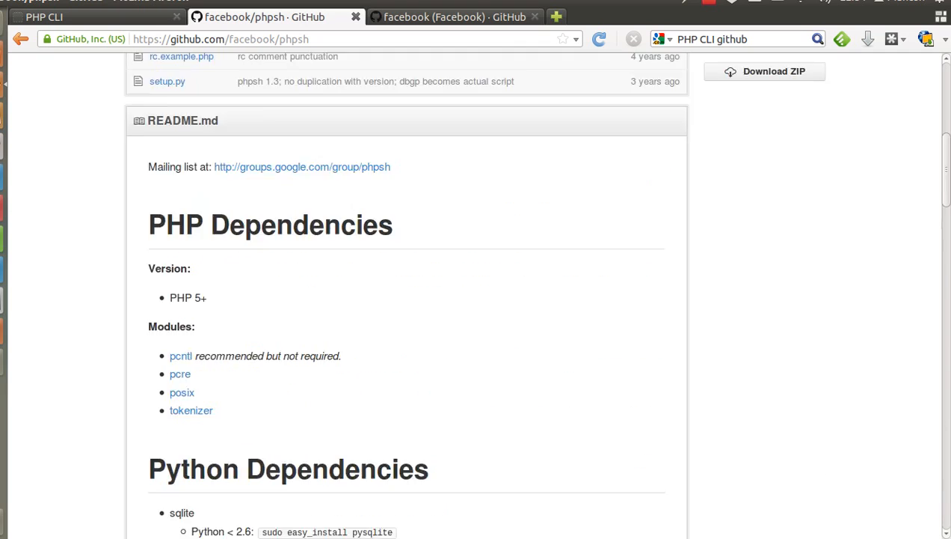
{"action": "scroll", "scroll_direction": "up", "scroll_amount": 3}
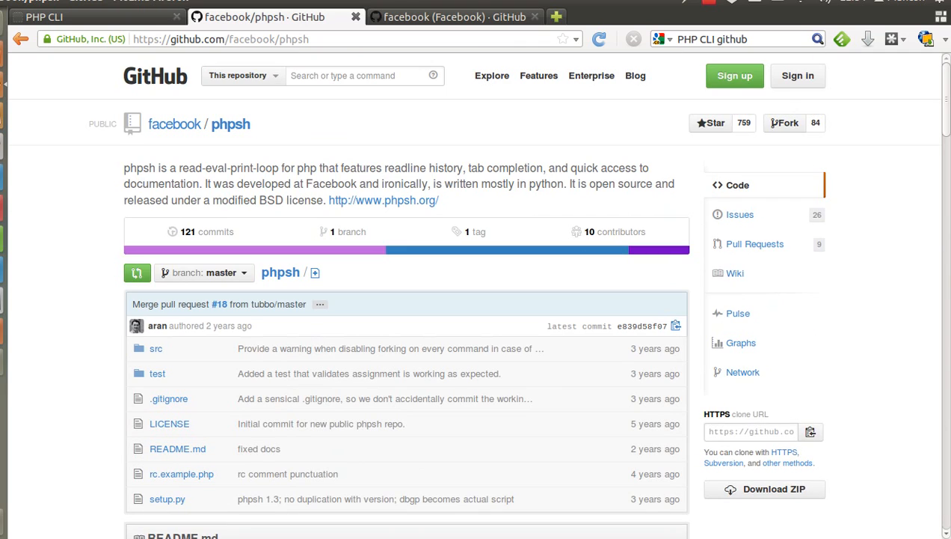
{"action": "left_click", "coordinate": [175, 123]}
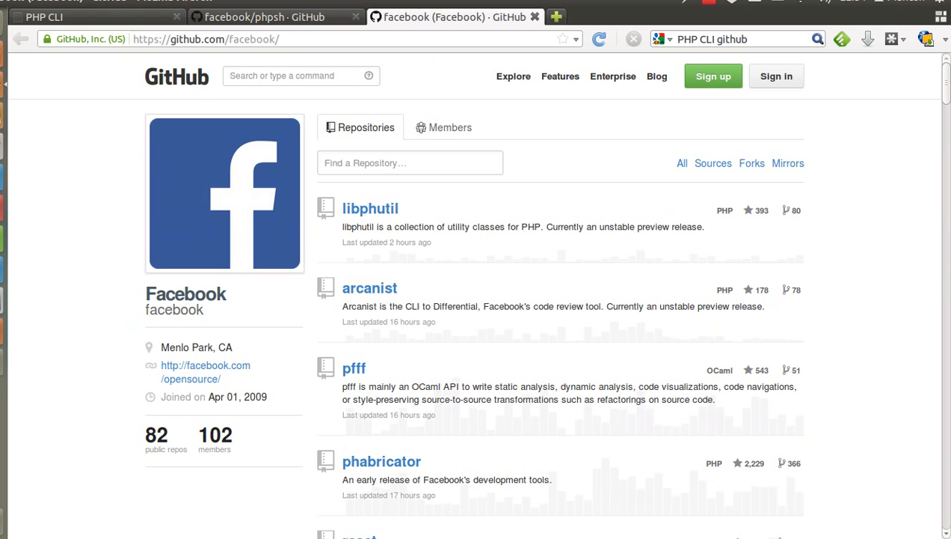
{"action": "scroll", "scroll_direction": "down", "scroll_amount": 3}
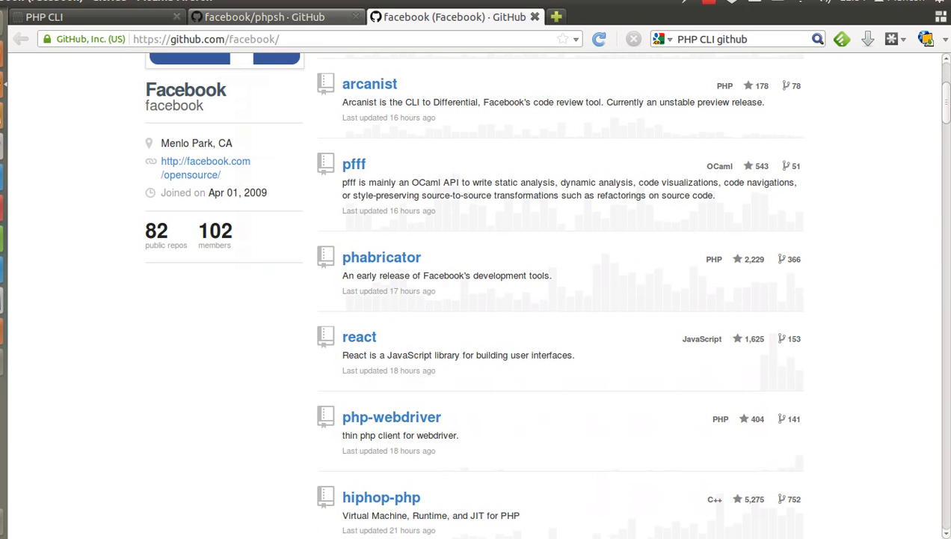
{"action": "left_click", "coordinate": [269, 16]}
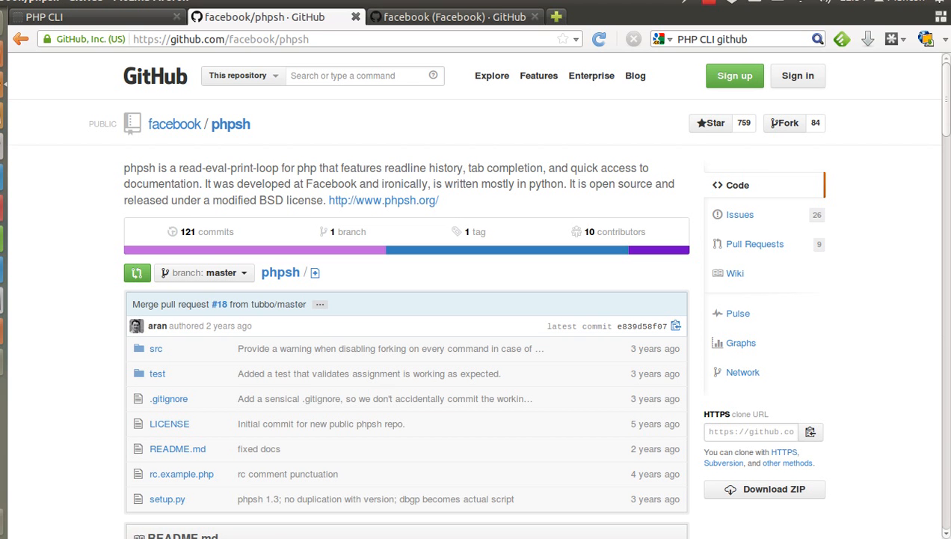
{"action": "scroll", "scroll_direction": "down", "scroll_amount": 3}
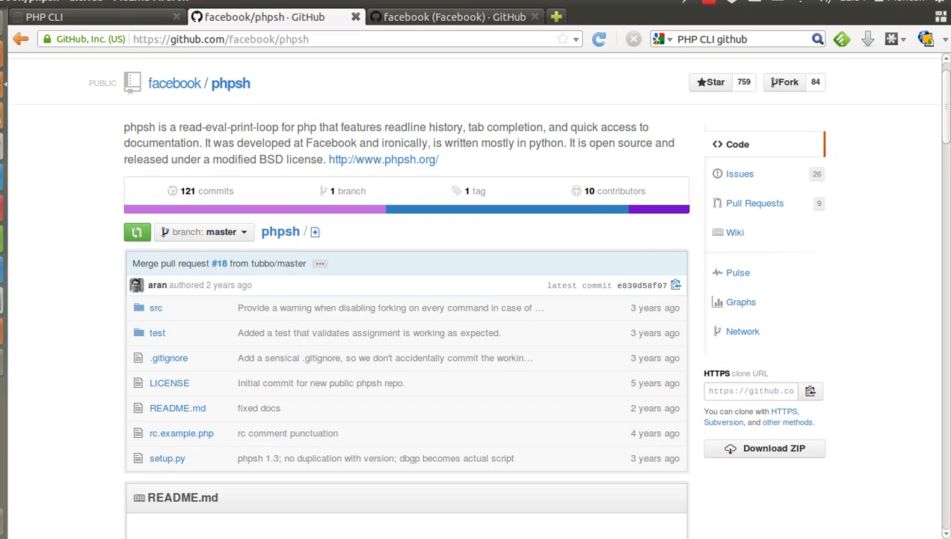
{"action": "right_click", "coordinate": [383, 159]}
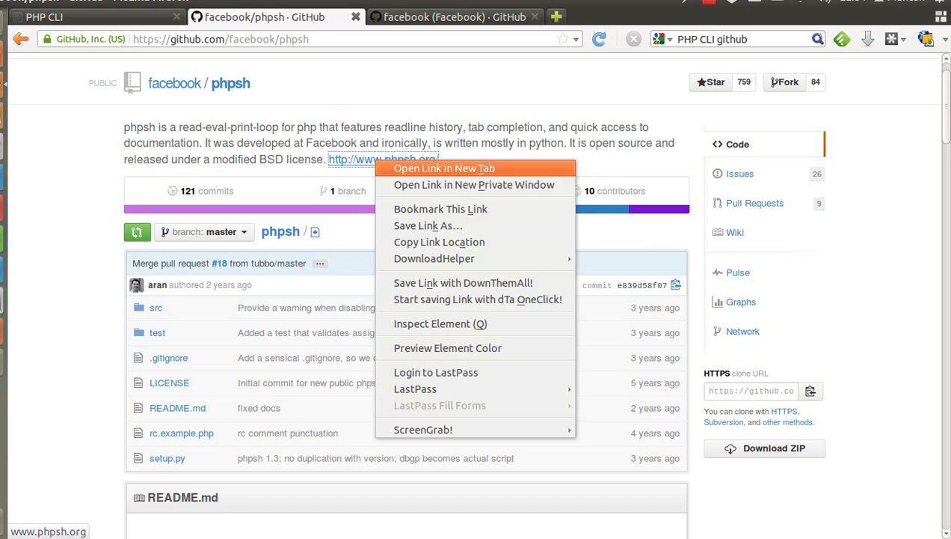
{"action": "left_click", "coordinate": [443, 168]}
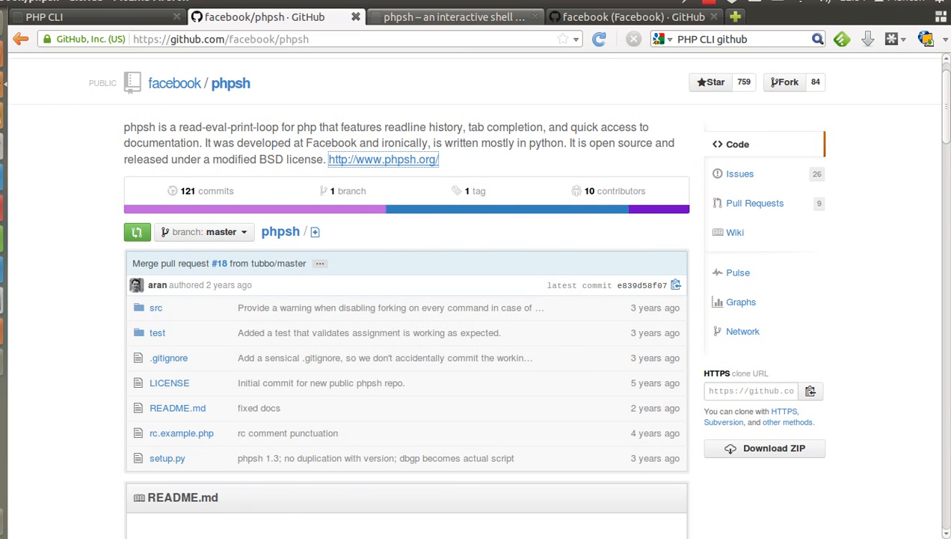
Switch to the 'phpsh -- an interactive shell' tab and review its example session
{"action": "left_click", "coordinate": [466, 16]}
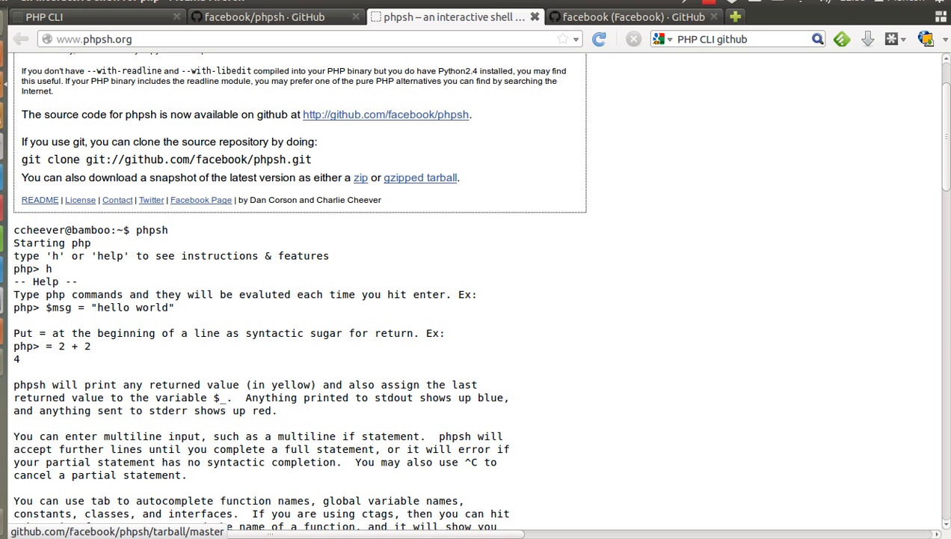
{"action": "scroll", "scroll_direction": "up", "scroll_amount": 3}
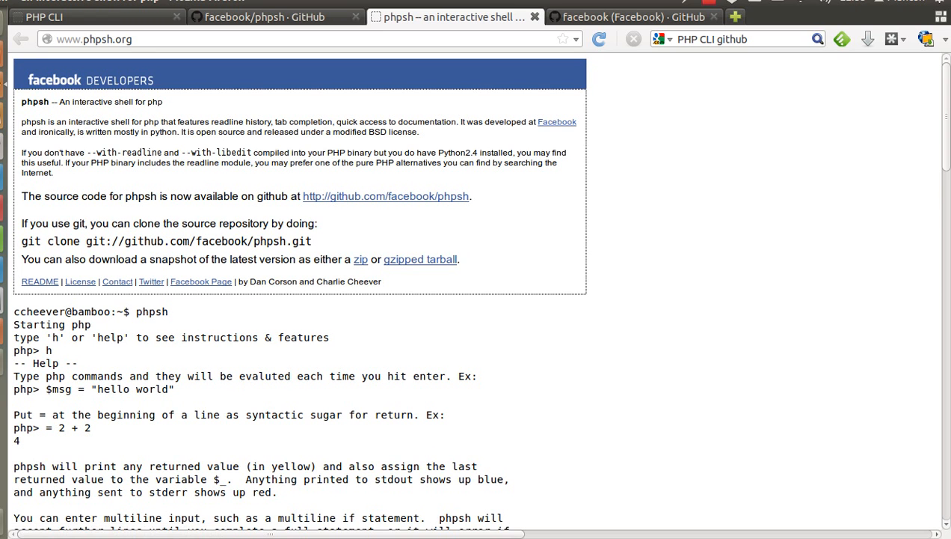